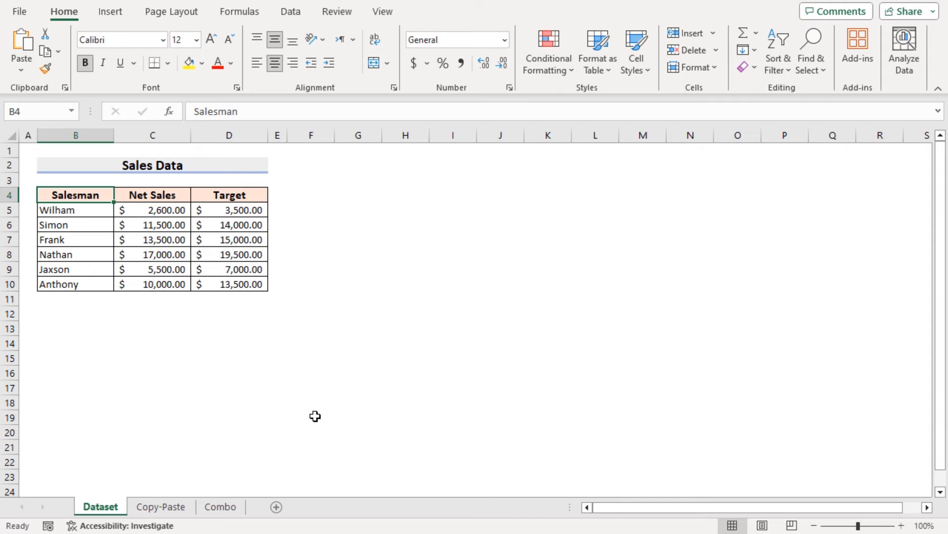
pyautogui.moveTo(126, 328)
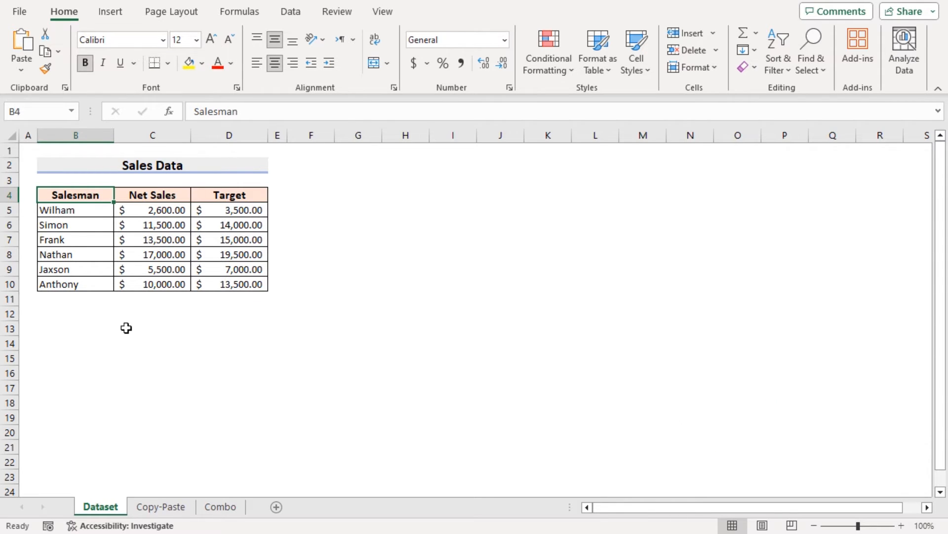
pyautogui.moveTo(123, 186)
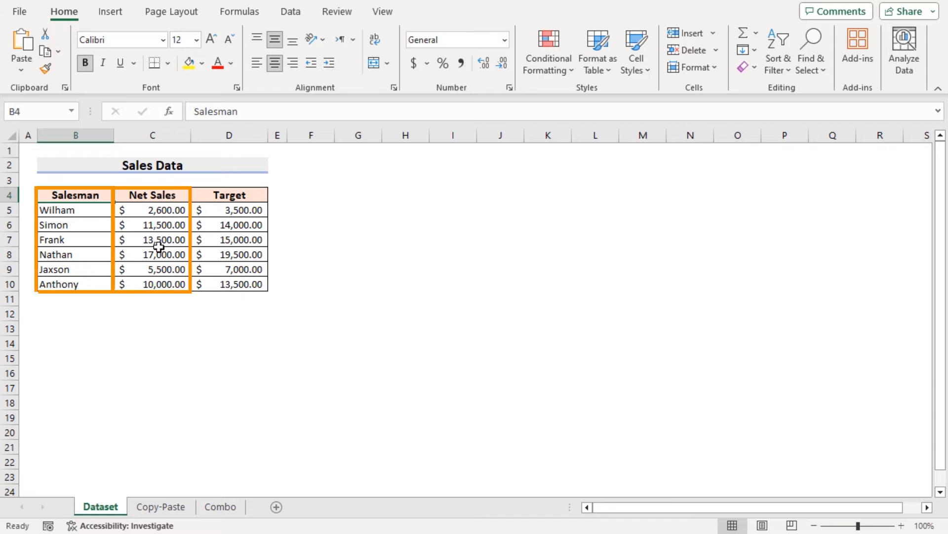
# Switch to the Copy-Paste sheet holding the sales table
pyautogui.click(160, 506)
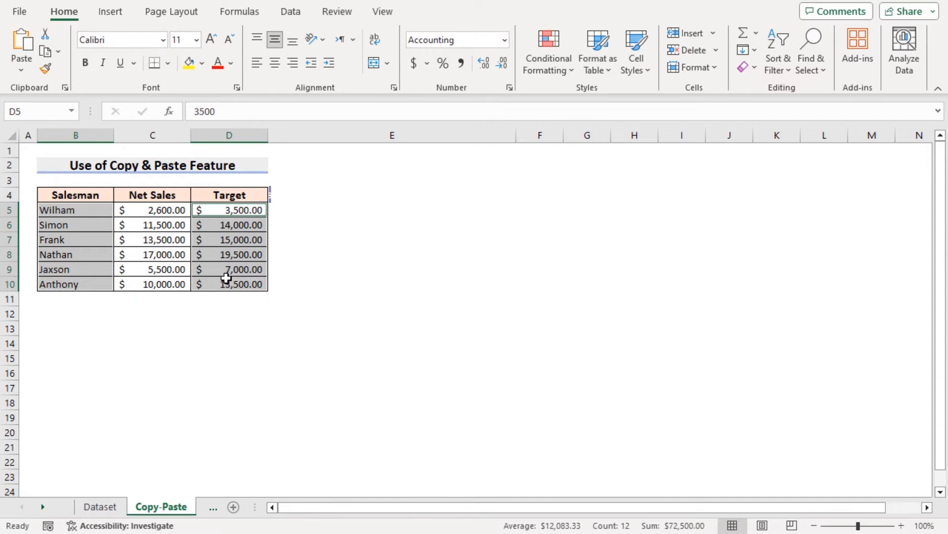
# Insert a 2-D line chart of salesman Targets, titled 'Target vs Salesman'
pyautogui.click(110, 11)
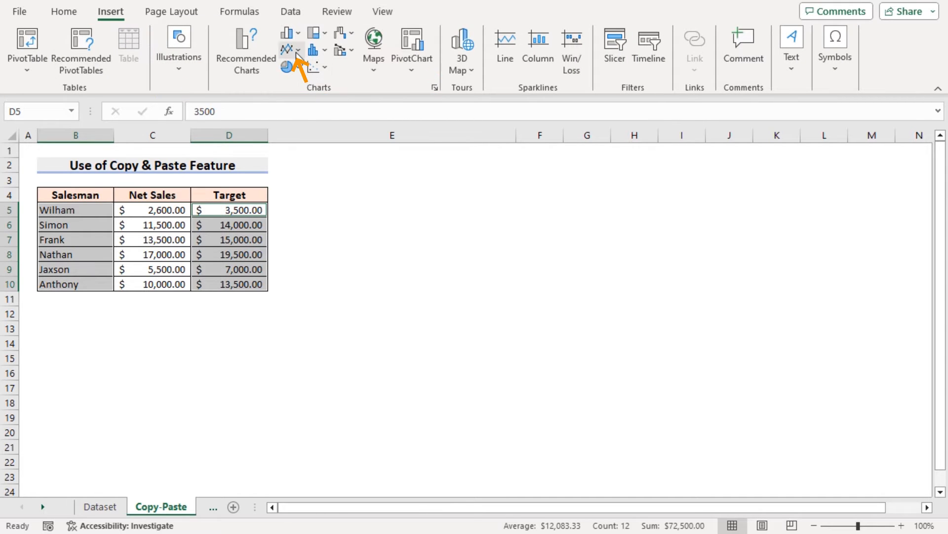
pyautogui.moveTo(288, 48)
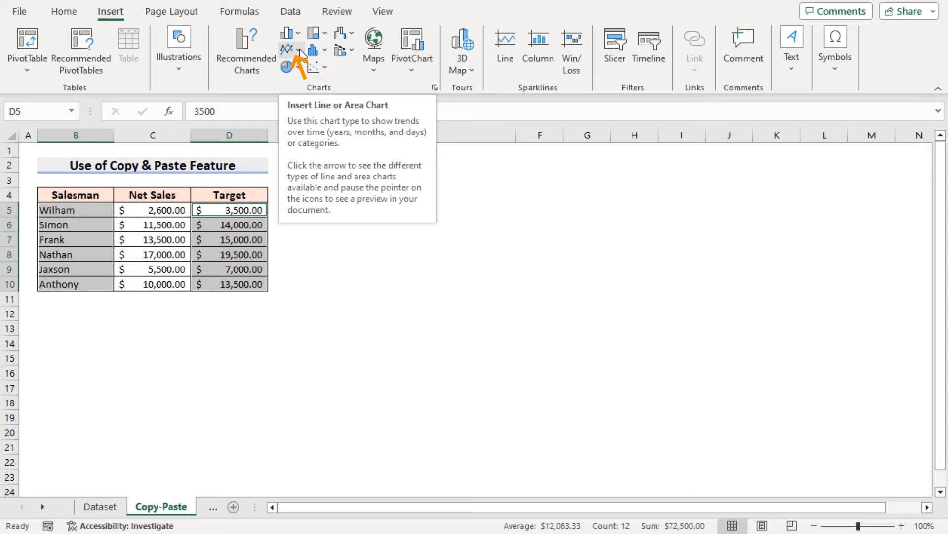
pyautogui.click(286, 49)
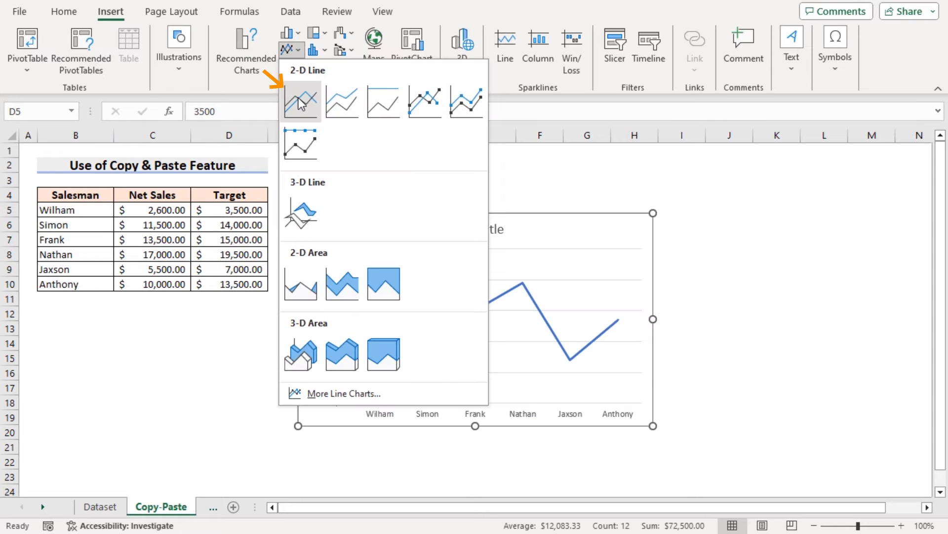
pyautogui.moveTo(301, 100)
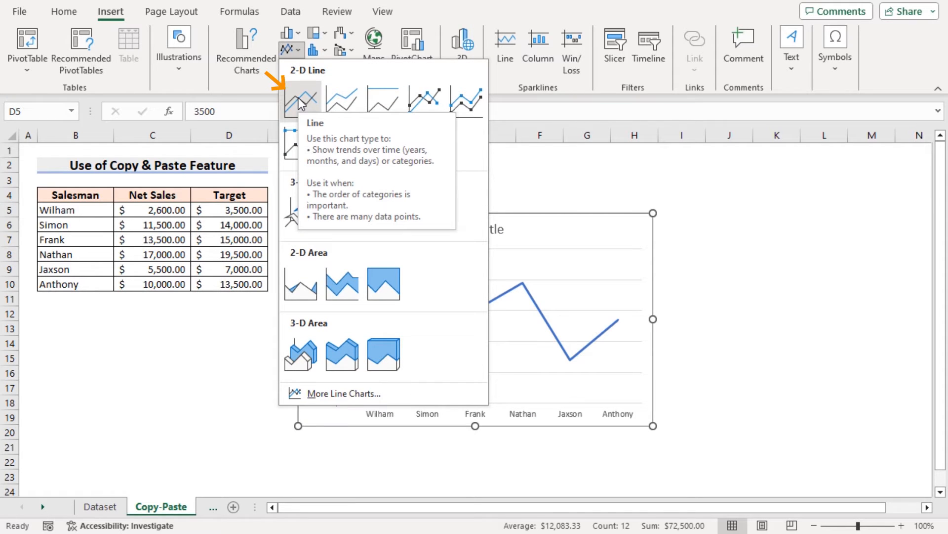
pyautogui.moveTo(302, 99)
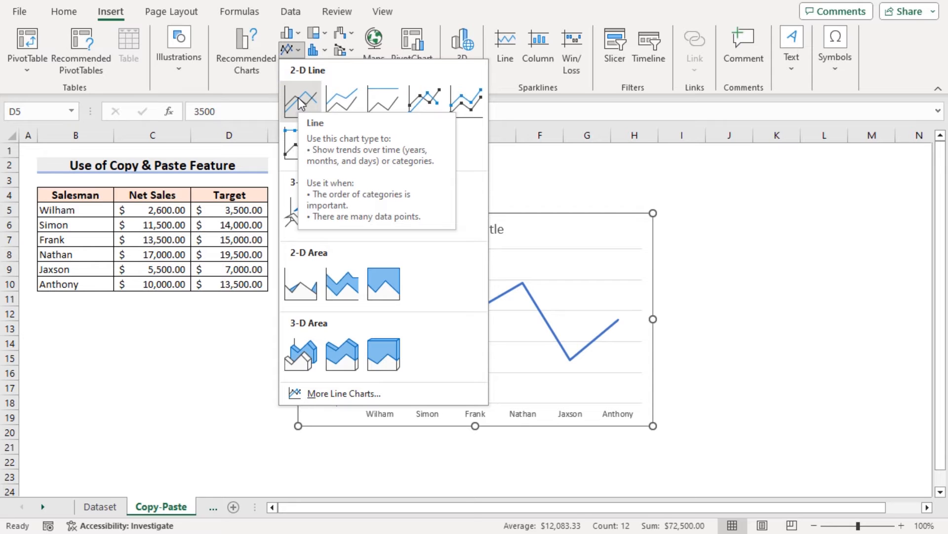
pyautogui.click(301, 99)
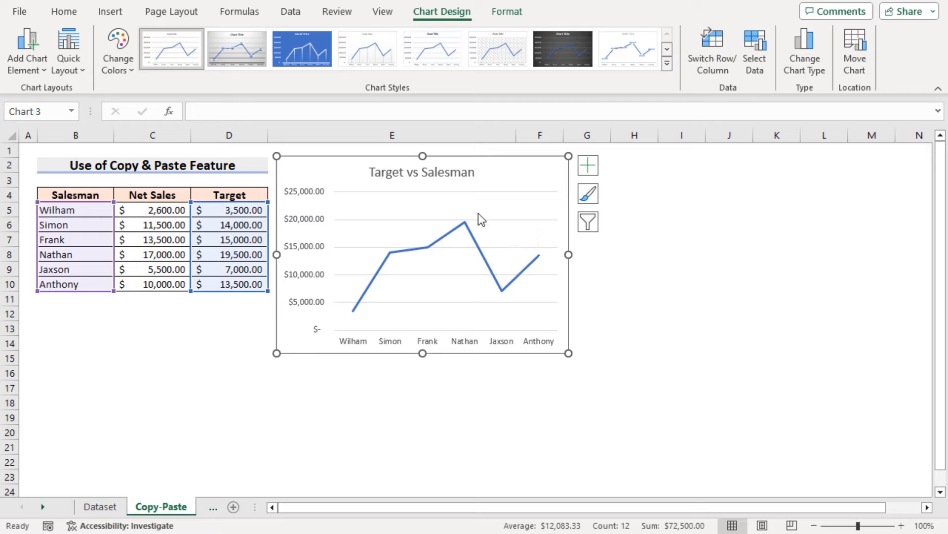
pyautogui.click(75, 210)
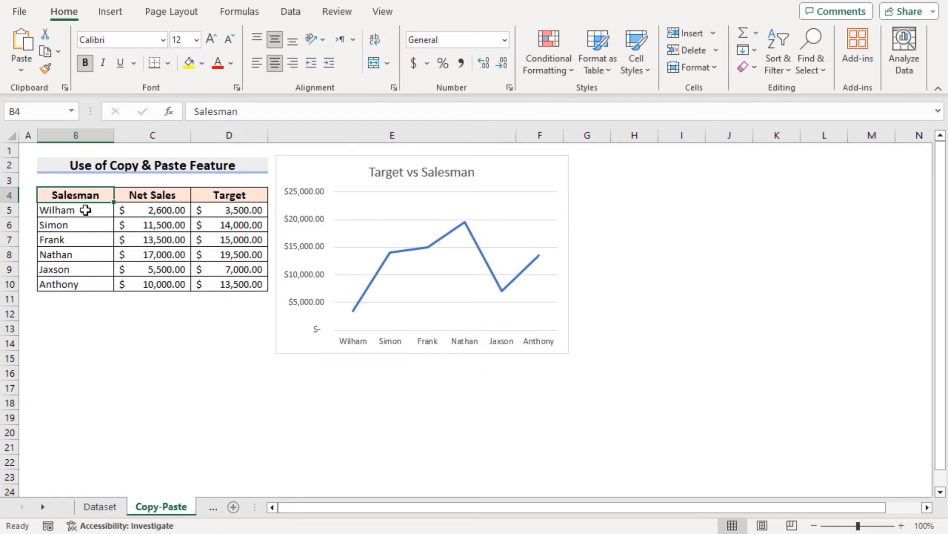
# Select salesman names with Net Sales values and insert a 2-D line chart
pyautogui.moveTo(76, 194); pyautogui.dragTo(75, 283)
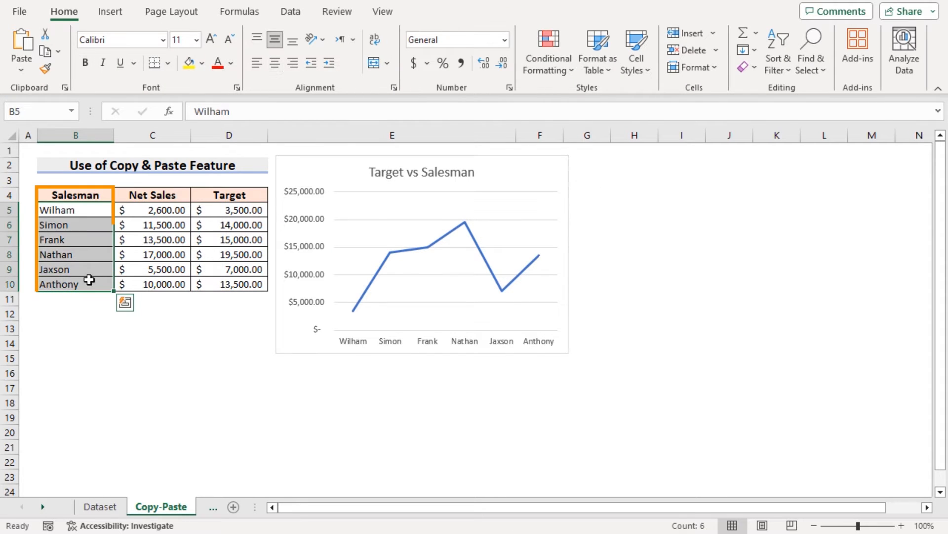
pyautogui.click(152, 210)
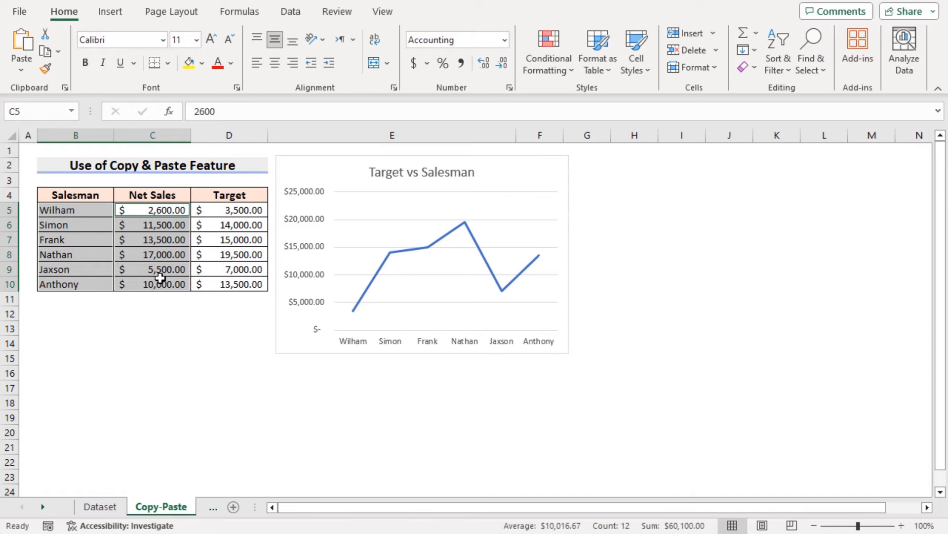
pyautogui.click(287, 49)
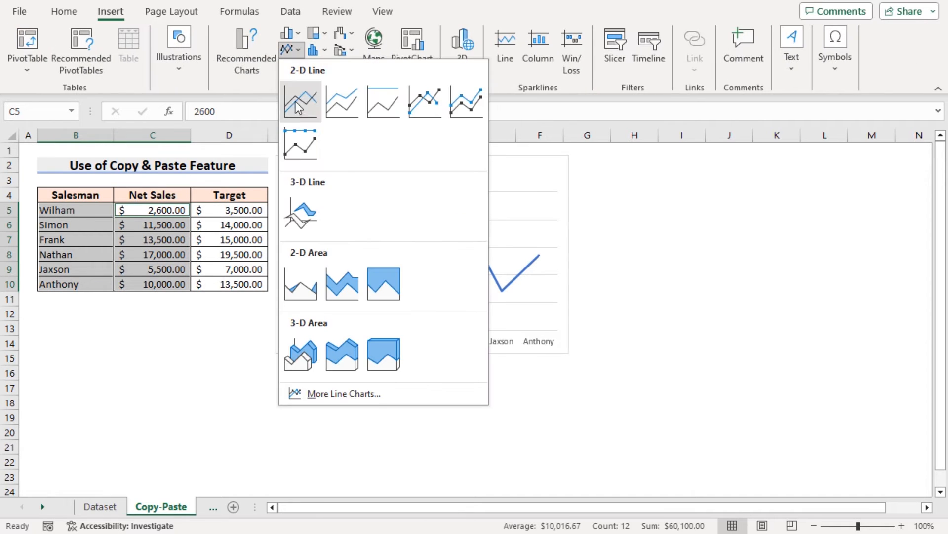
pyautogui.click(301, 101)
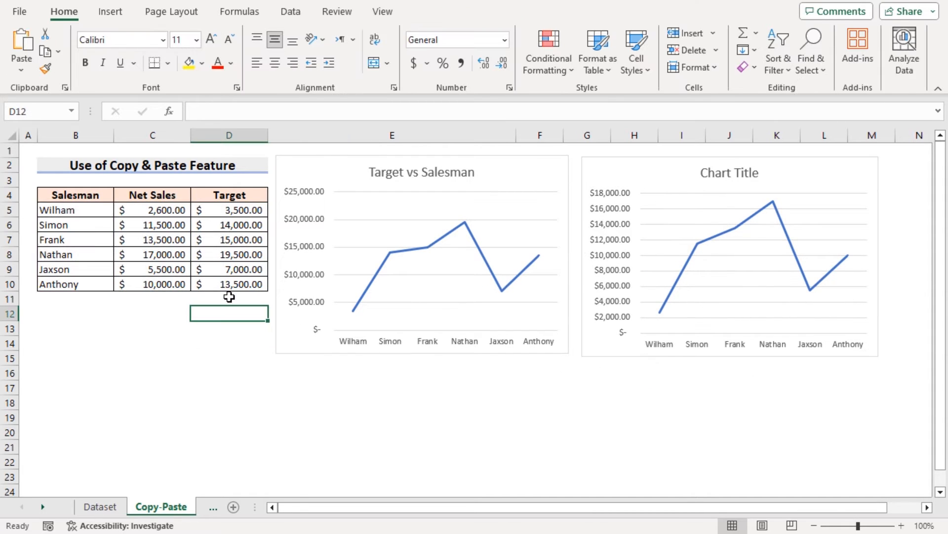
pyautogui.moveTo(446, 327)
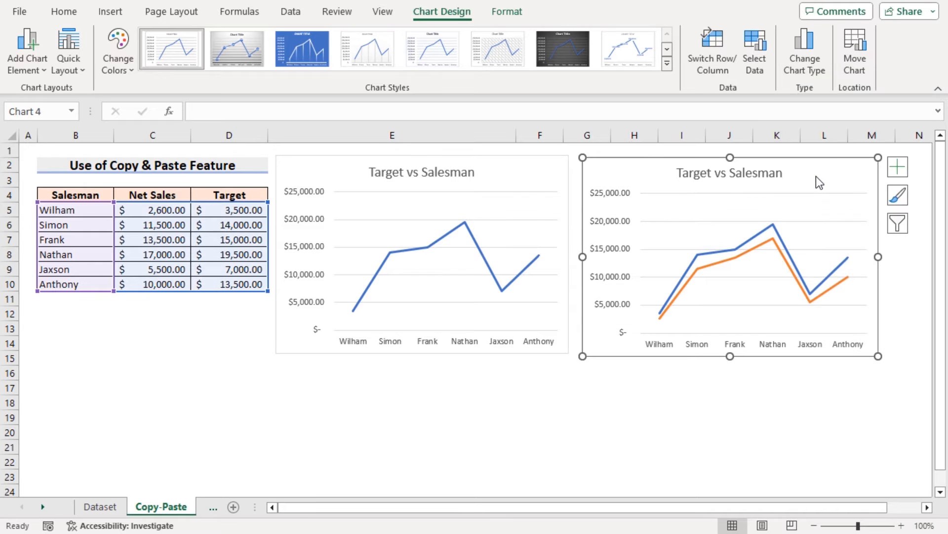
pyautogui.moveTo(708, 248)
pyautogui.write('Combi')
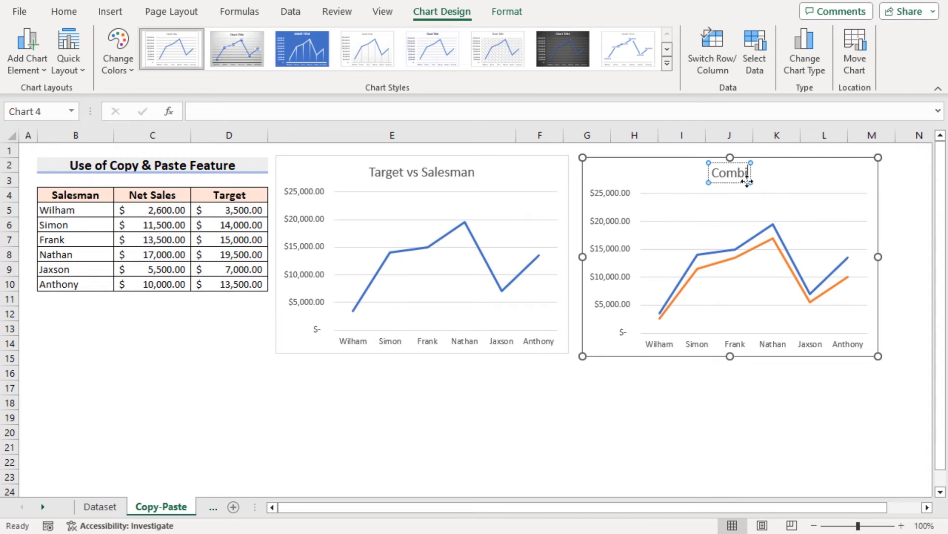
# Finish editing the chart title and deselect the chart
pyautogui.click(152, 327)
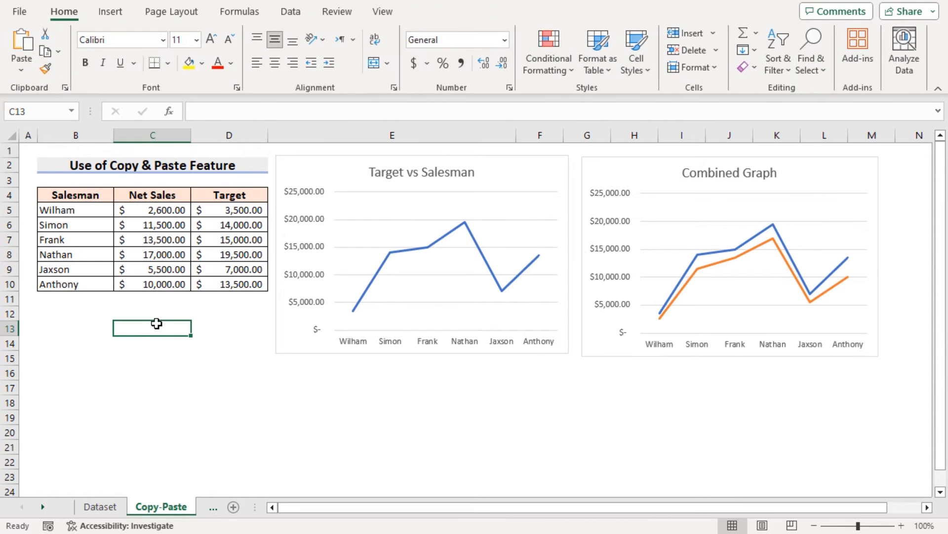
pyautogui.click(220, 506)
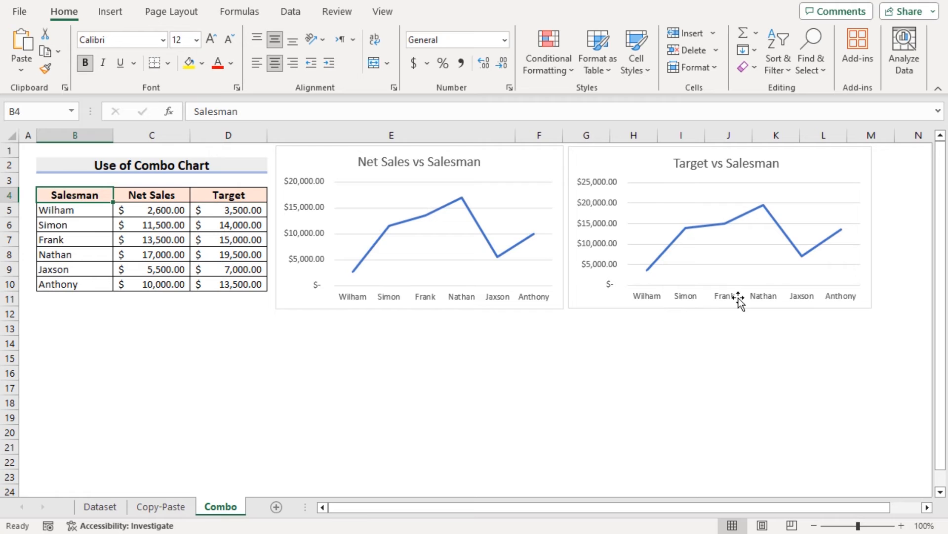
pyautogui.moveTo(673, 278)
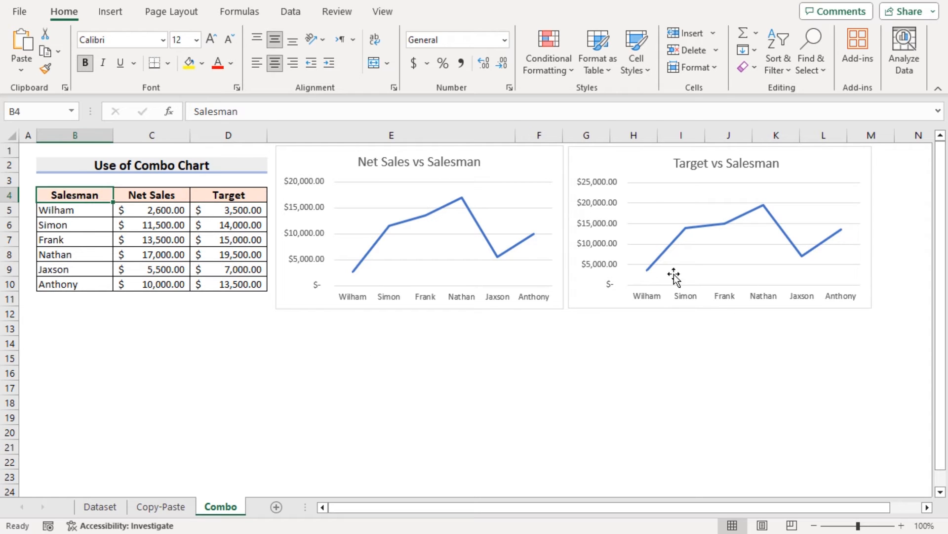
pyautogui.moveTo(215, 332)
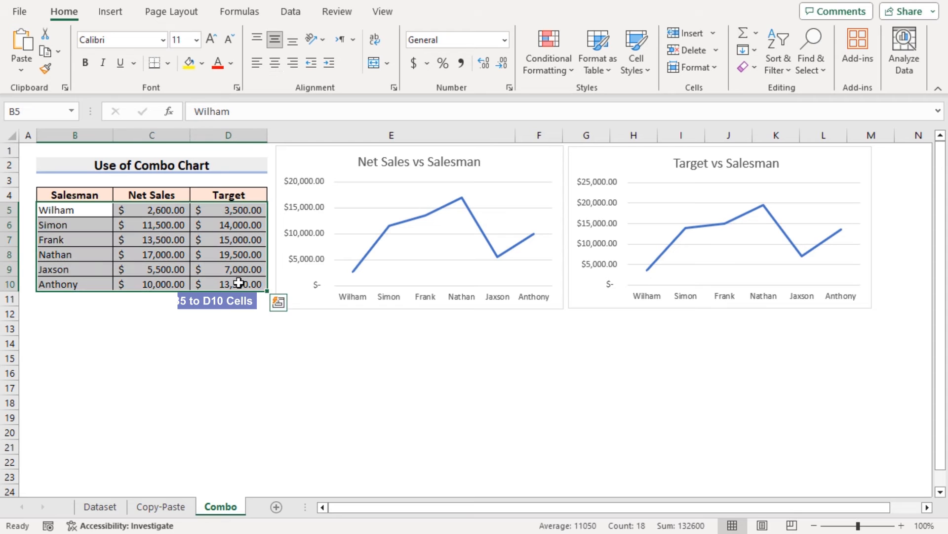
# Show the Insert ribbon for the selected Combo sheet data
pyautogui.click(110, 10)
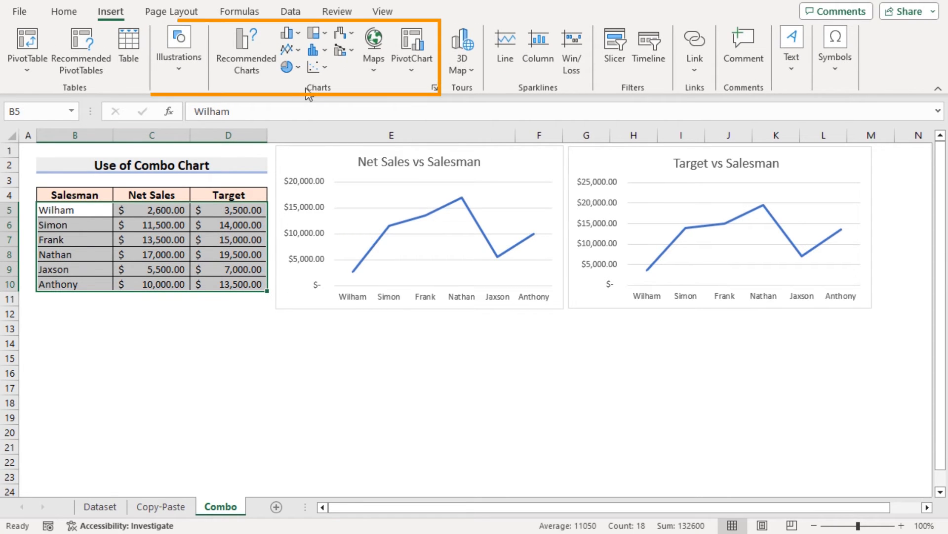
# Create a Combo chart with Series1 and Series2 both drawn as lines
pyautogui.click(434, 87)
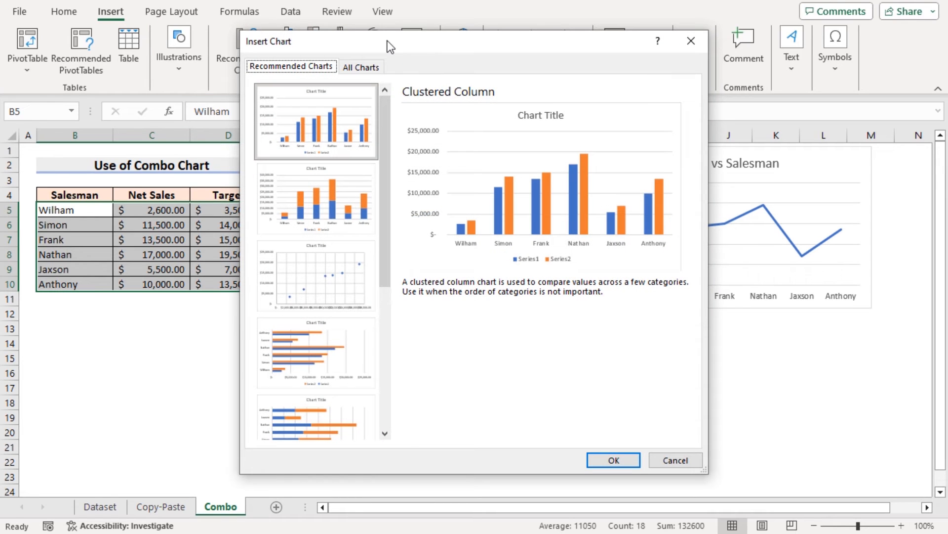
pyautogui.moveTo(329, 56)
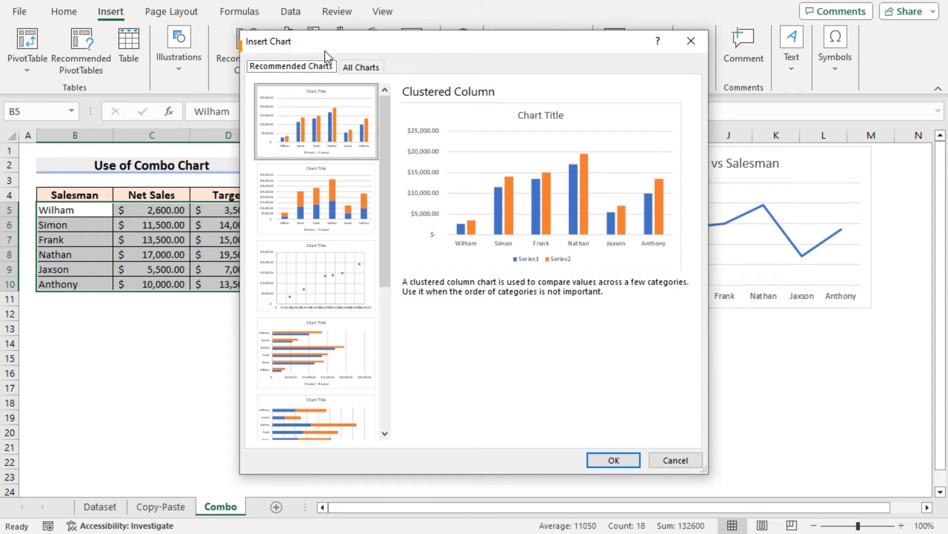
pyautogui.click(361, 67)
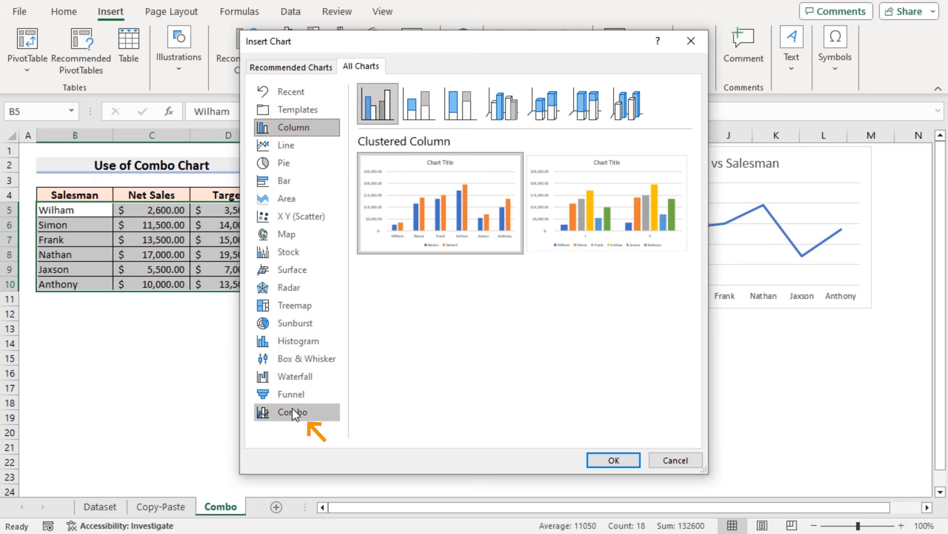
pyautogui.click(293, 412)
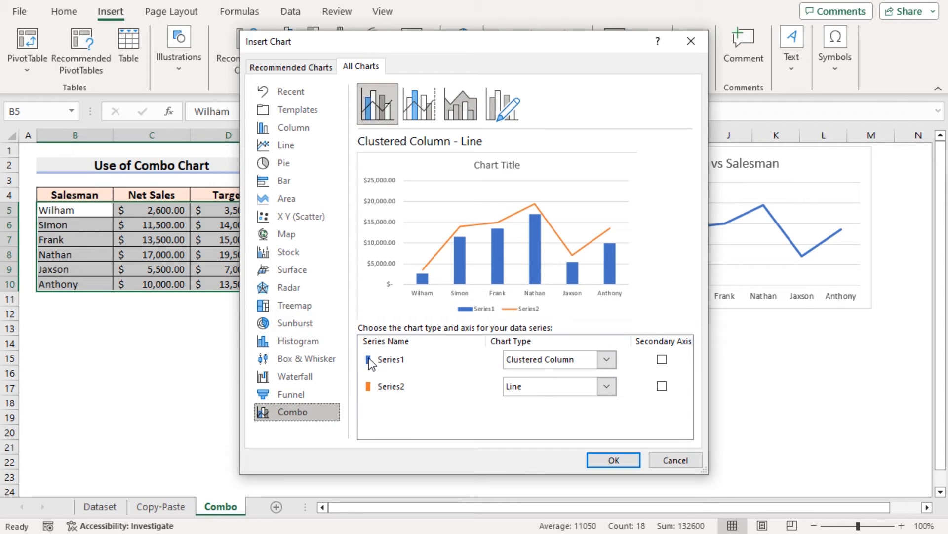
pyautogui.click(605, 359)
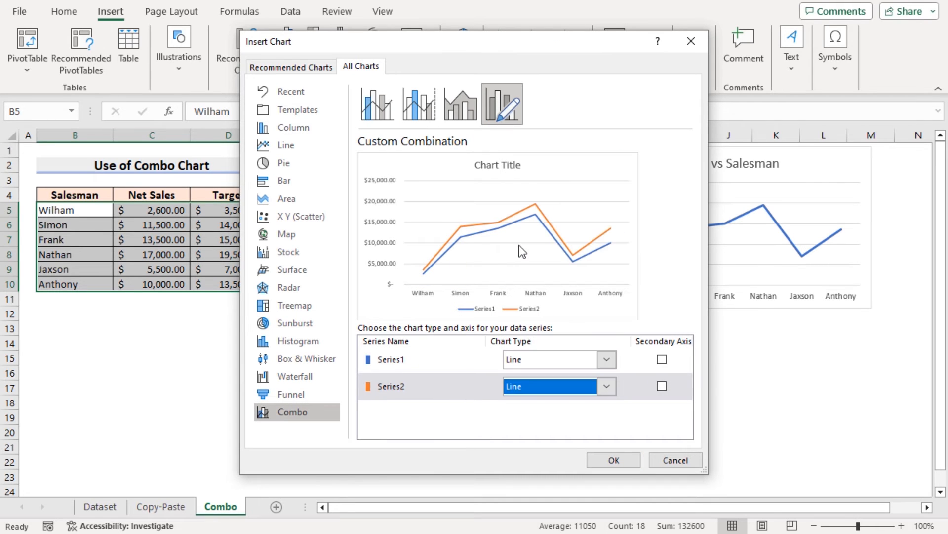
pyautogui.click(611, 460)
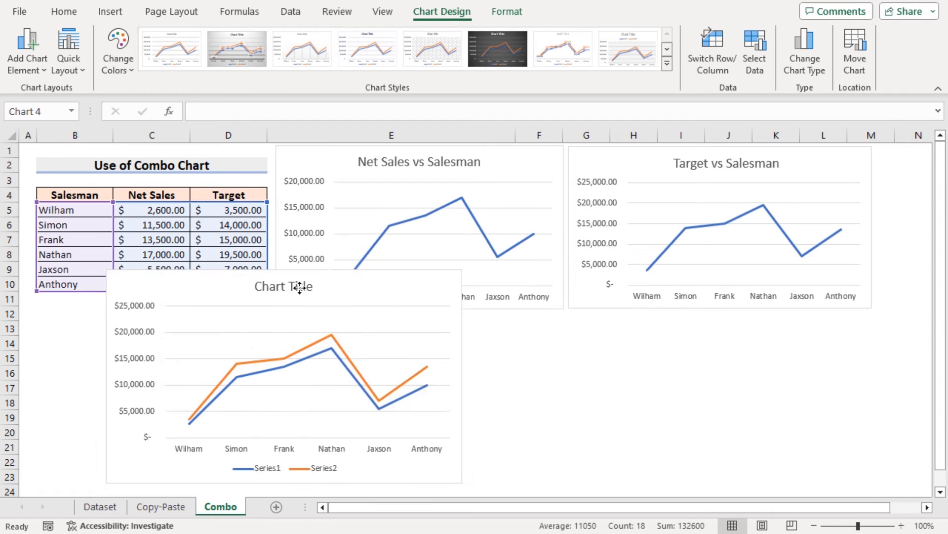
# Move the combo chart below the table and title it 'Combined Graph'
pyautogui.moveTo(297, 288); pyautogui.dragTo(254, 319)
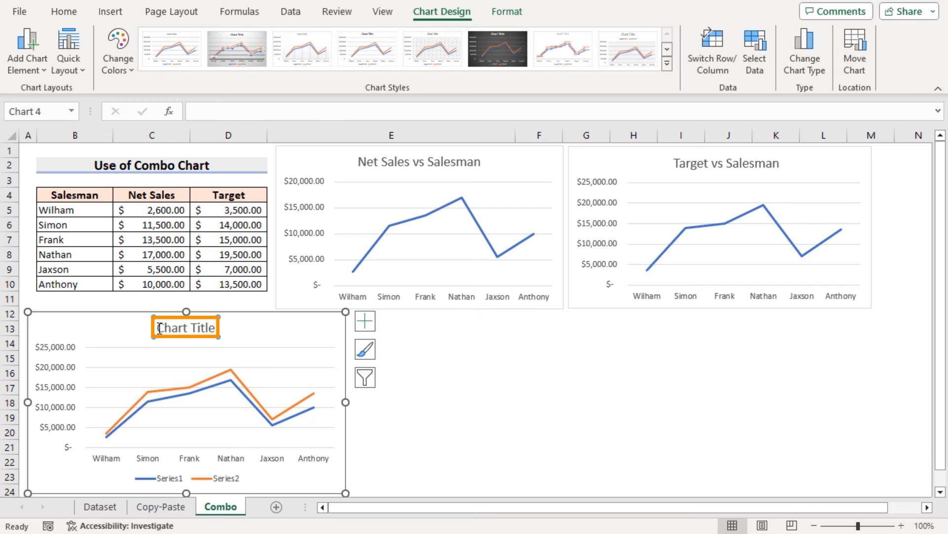
pyautogui.write('Combined Grap')
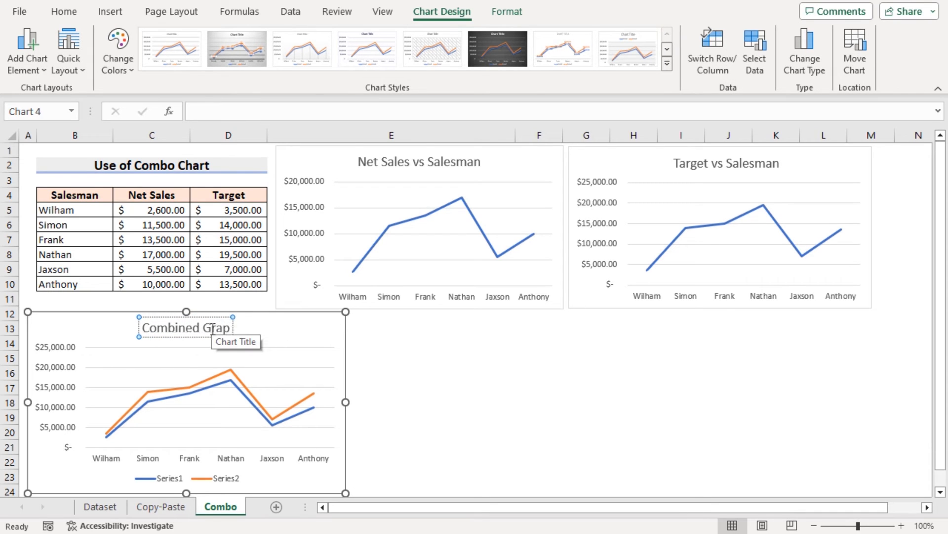
pyautogui.click(323, 332)
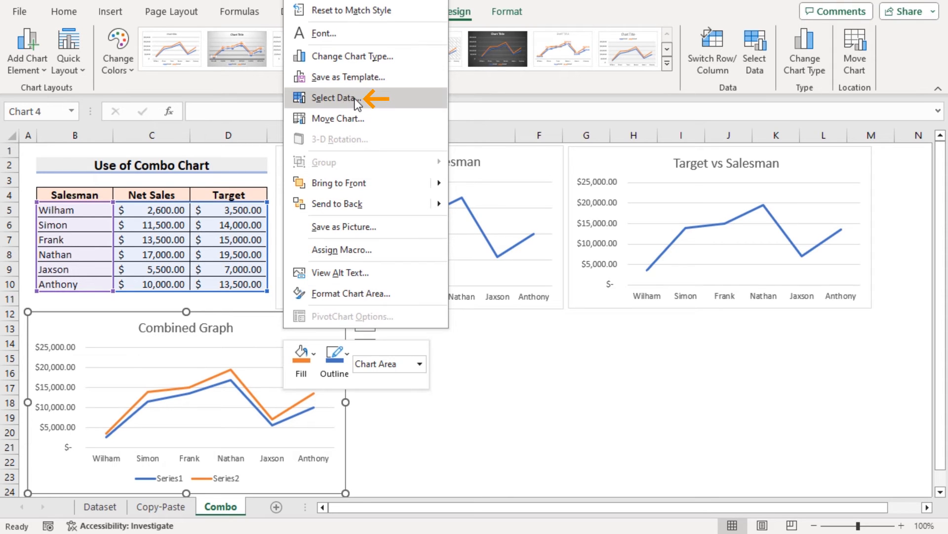
# In Select Data, rename Series1 to 'Net Sales'
pyautogui.click(340, 98)
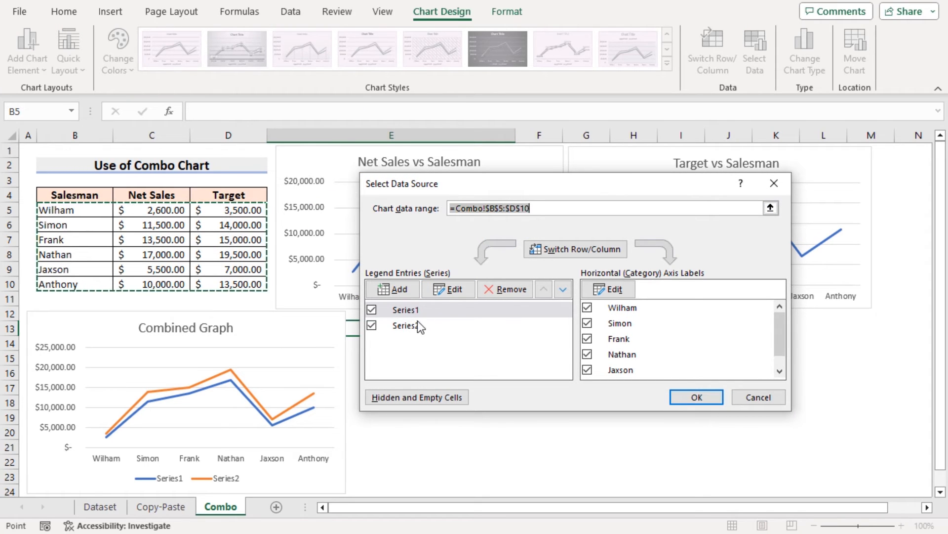
pyautogui.click(403, 309)
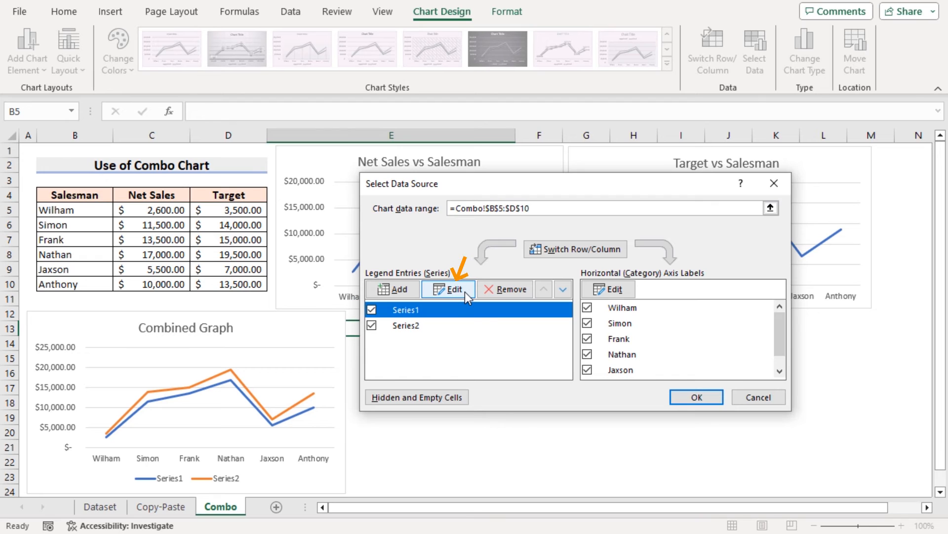
pyautogui.click(448, 289)
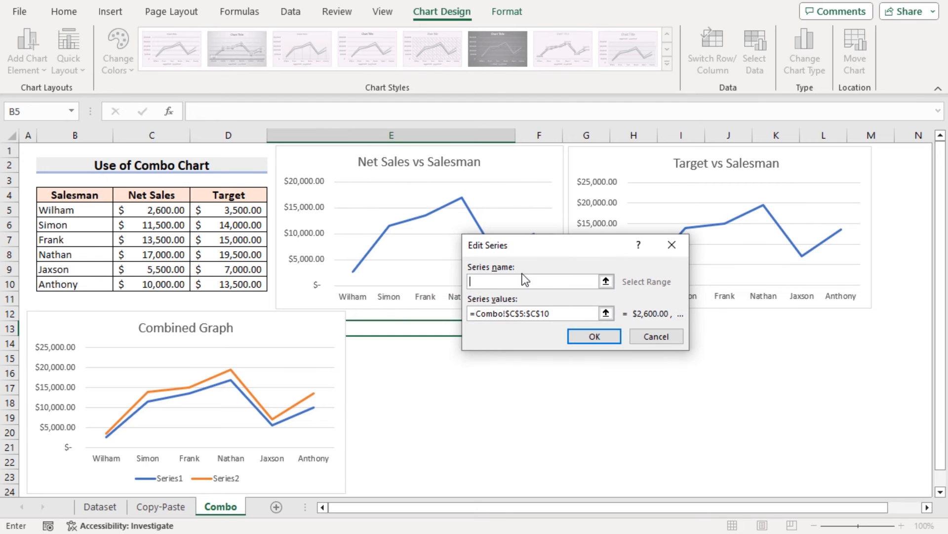
pyautogui.moveTo(520, 332)
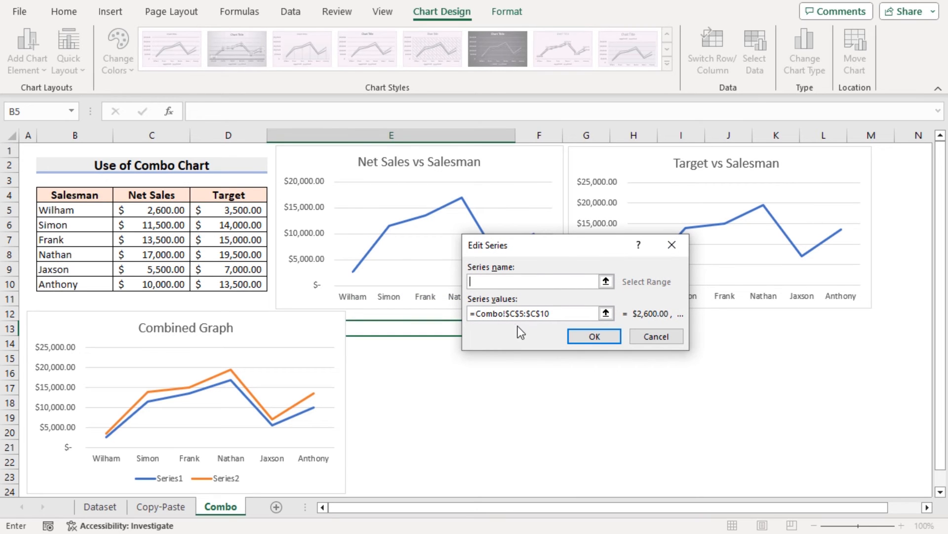
pyautogui.moveTo(551, 329)
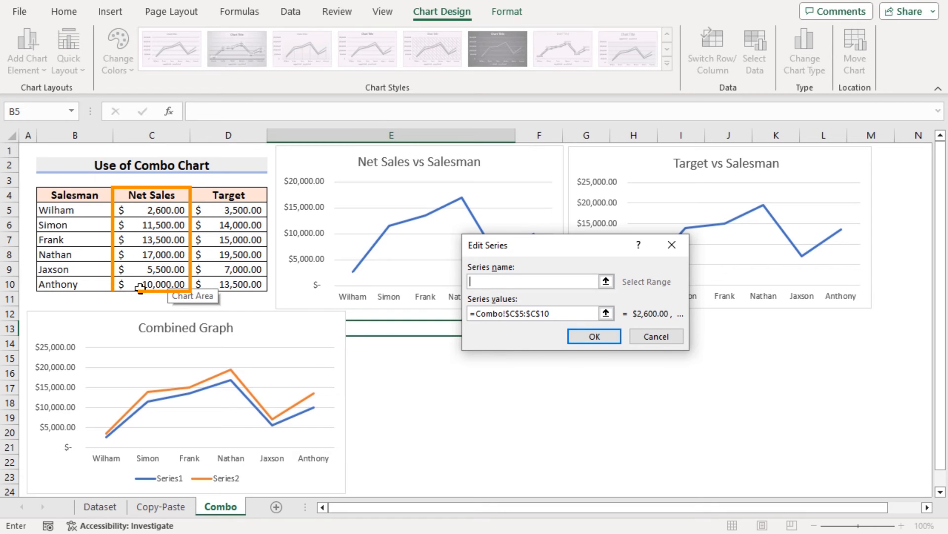
pyautogui.write('Net Sales')
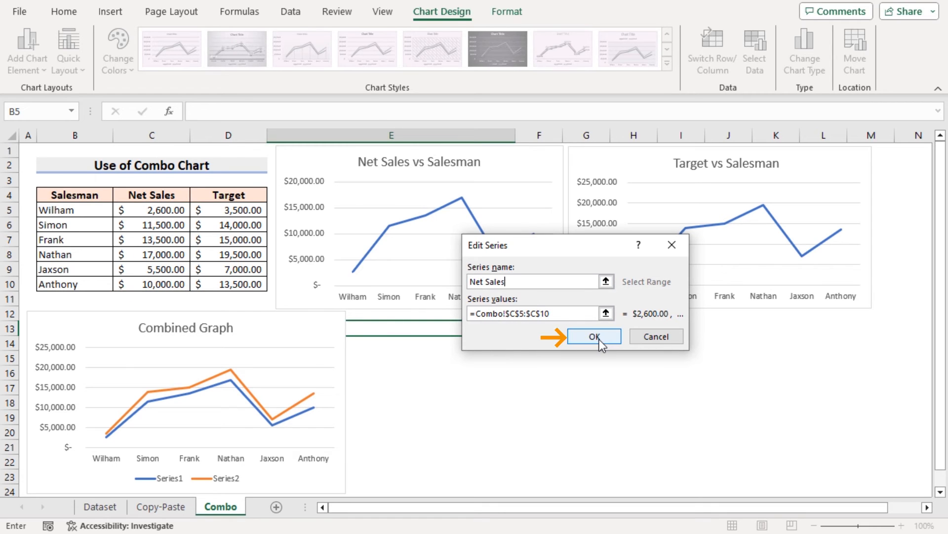
pyautogui.click(593, 335)
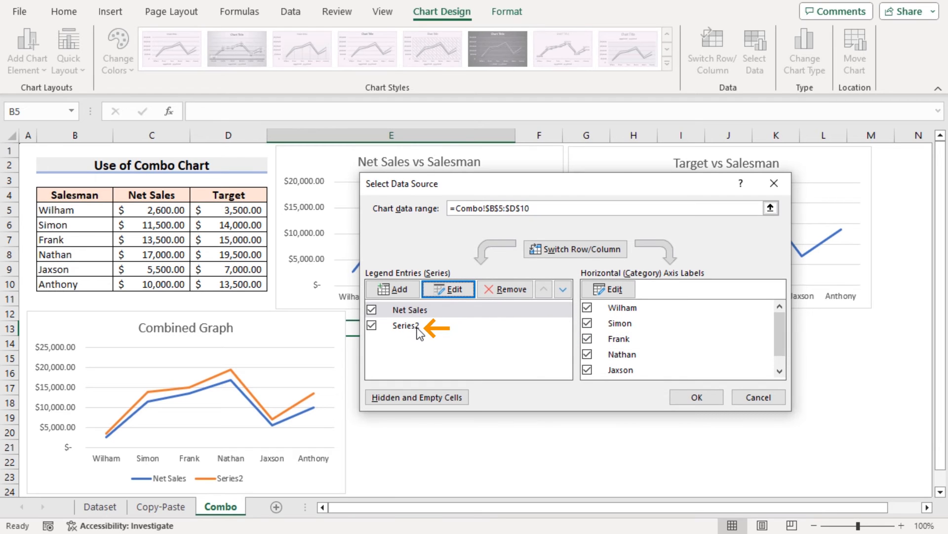
# Rename Series2 to 'Target' and apply the changes
pyautogui.click(447, 289)
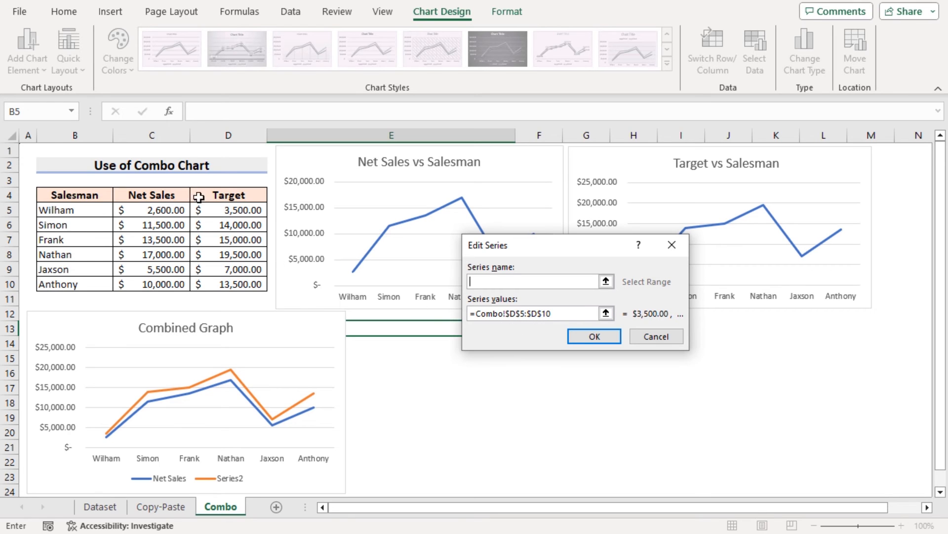
pyautogui.write('Tar')
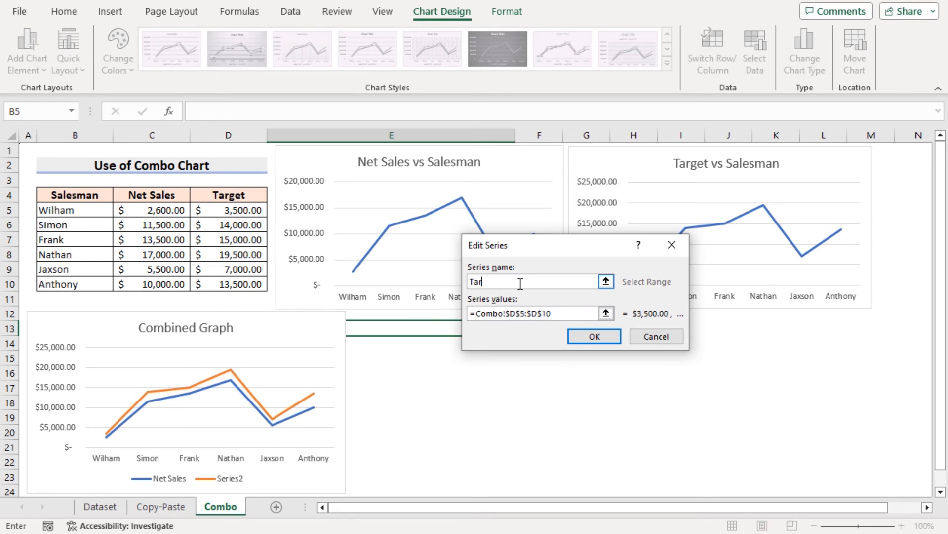
pyautogui.click(593, 336)
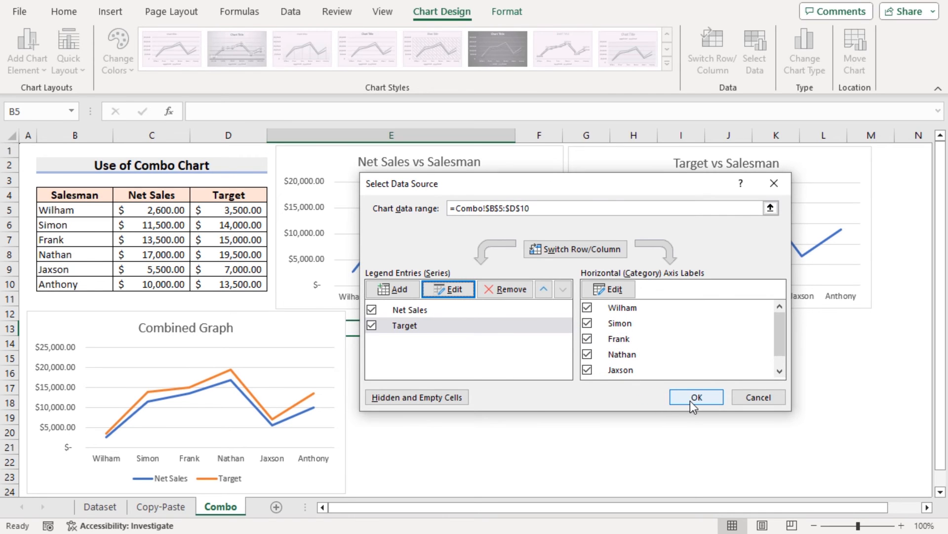
pyautogui.click(694, 397)
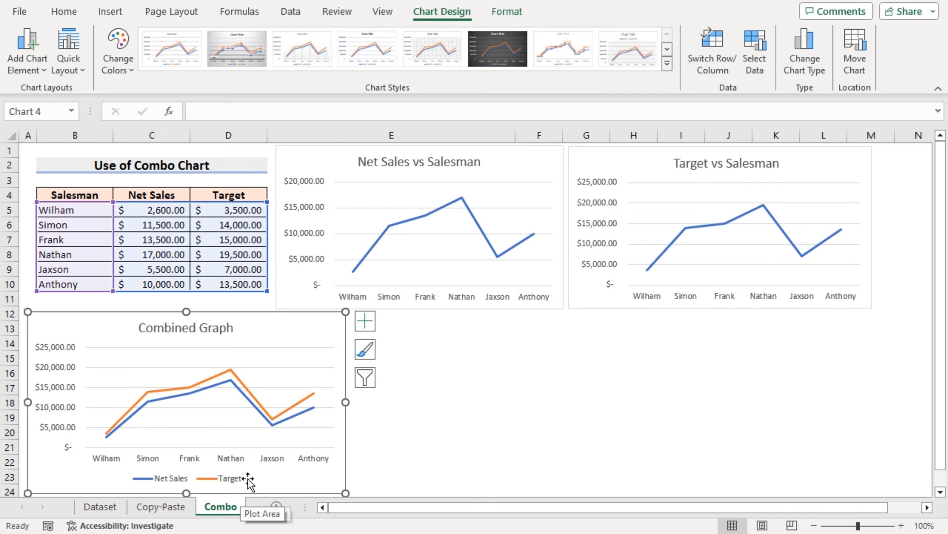
pyautogui.click(430, 358)
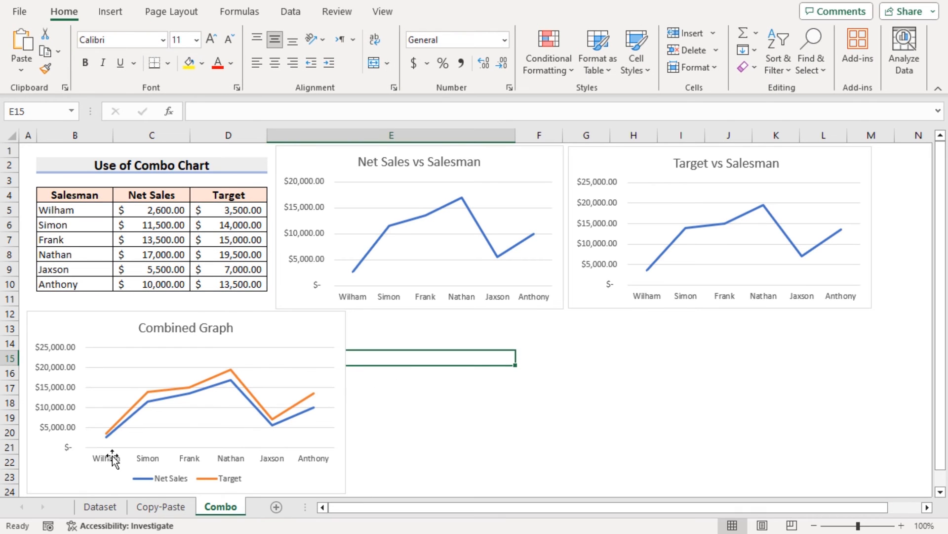
pyautogui.moveTo(405, 447)
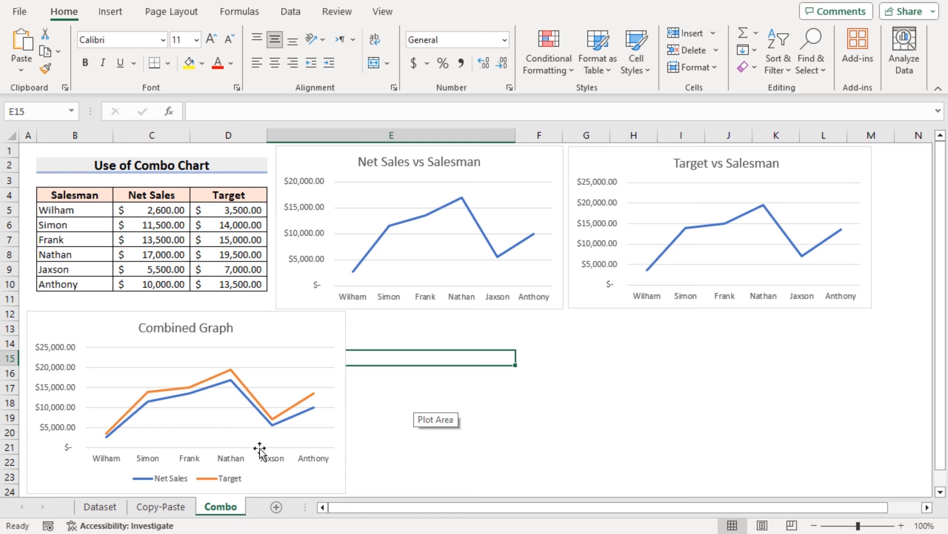
pyautogui.moveTo(390, 458)
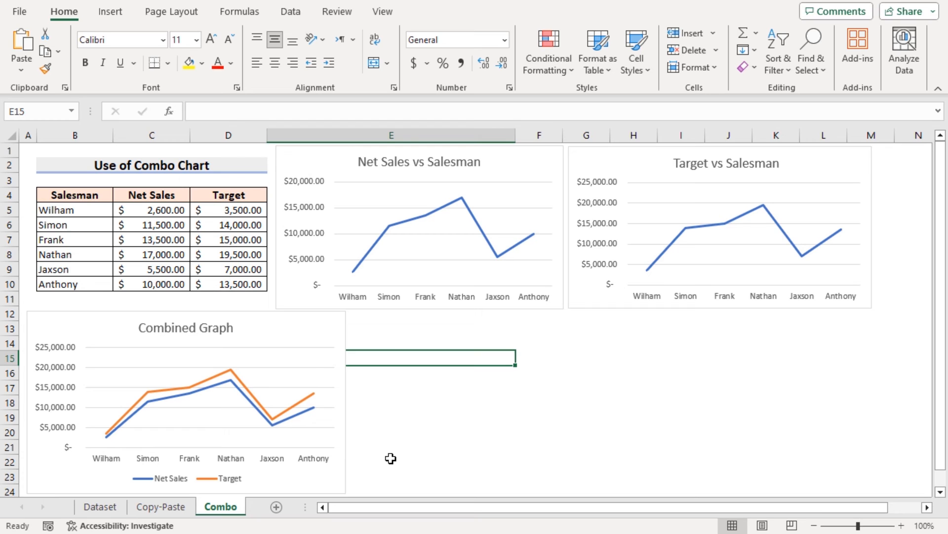
pyautogui.click(186, 393)
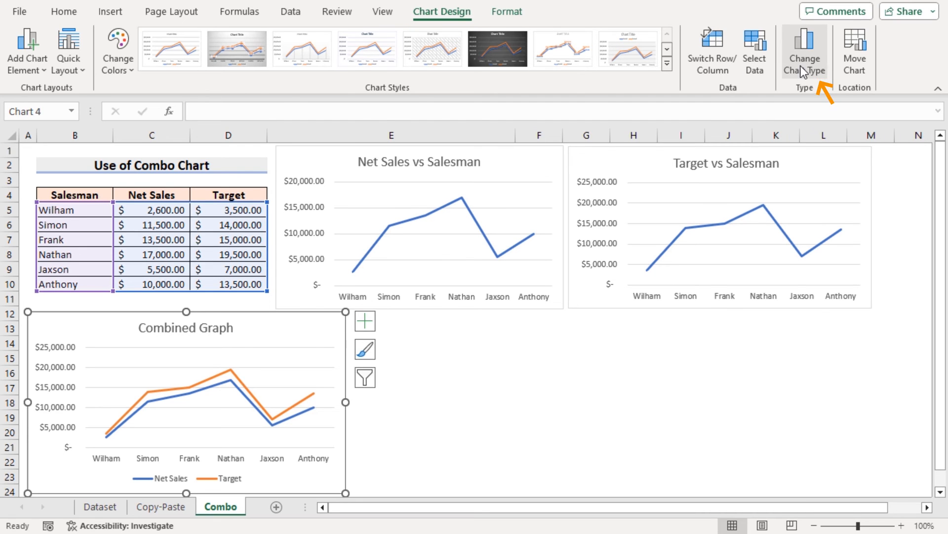
# Change the chart type: Net Sales as a line, Target on the secondary axis
pyautogui.click(805, 52)
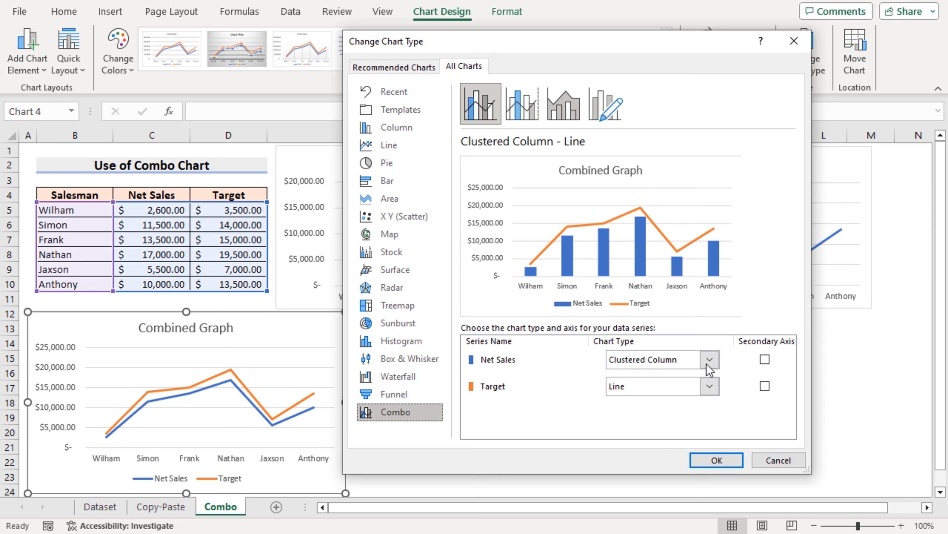
pyautogui.click(661, 359)
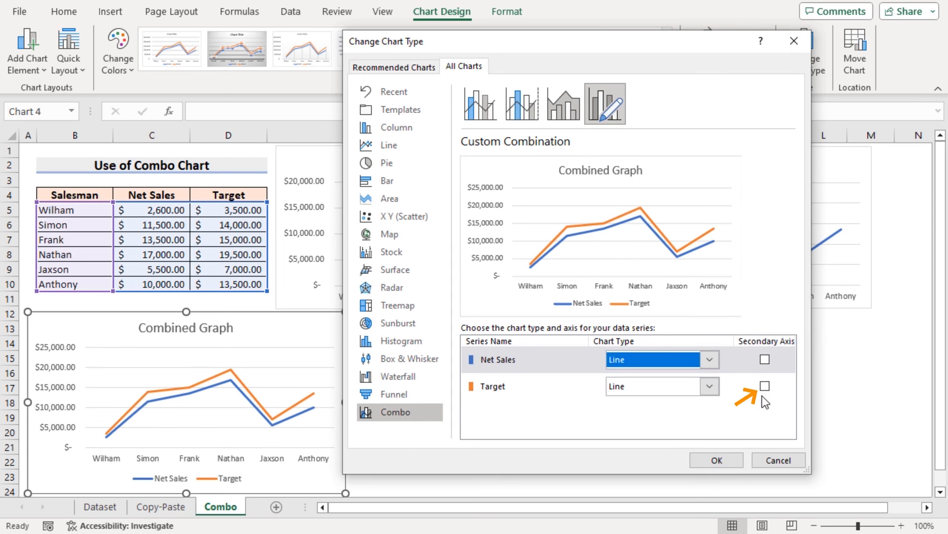
pyautogui.moveTo(538, 392)
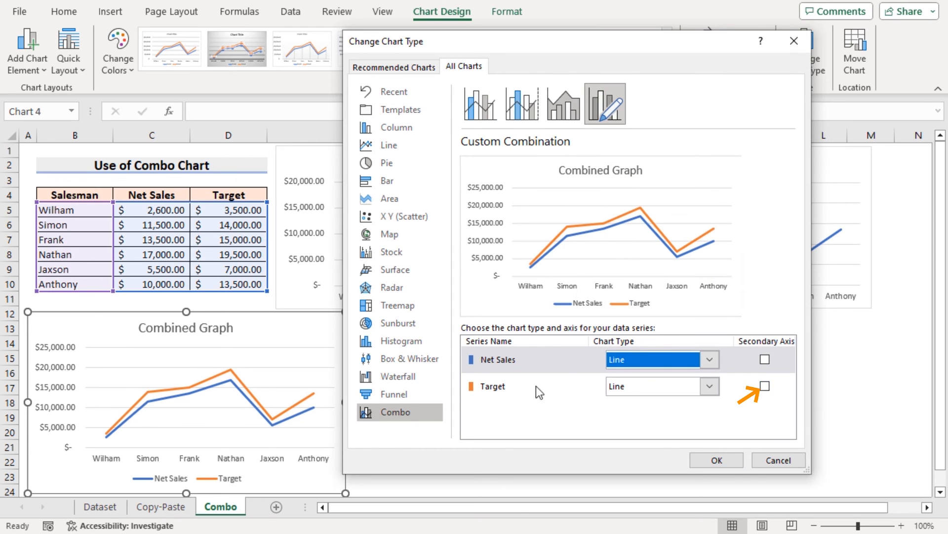
pyautogui.click(765, 386)
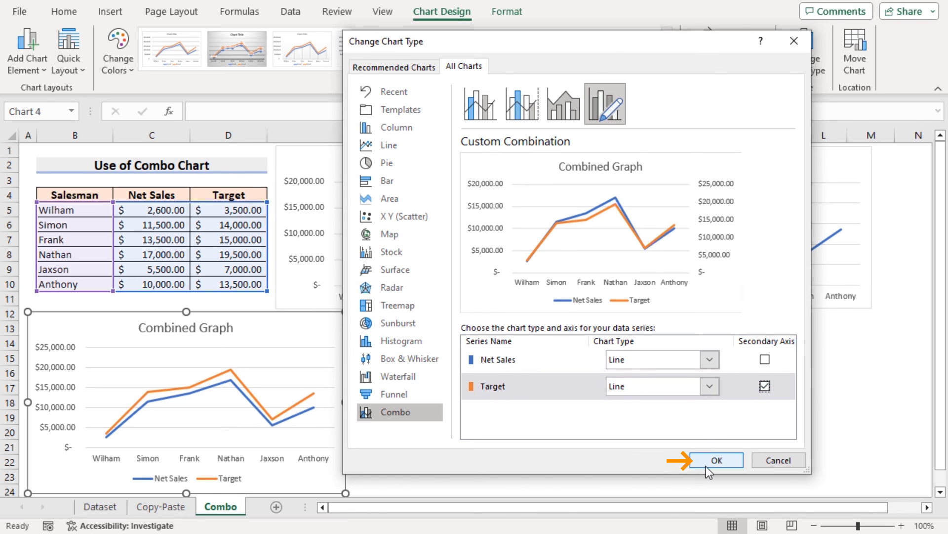
pyautogui.click(715, 460)
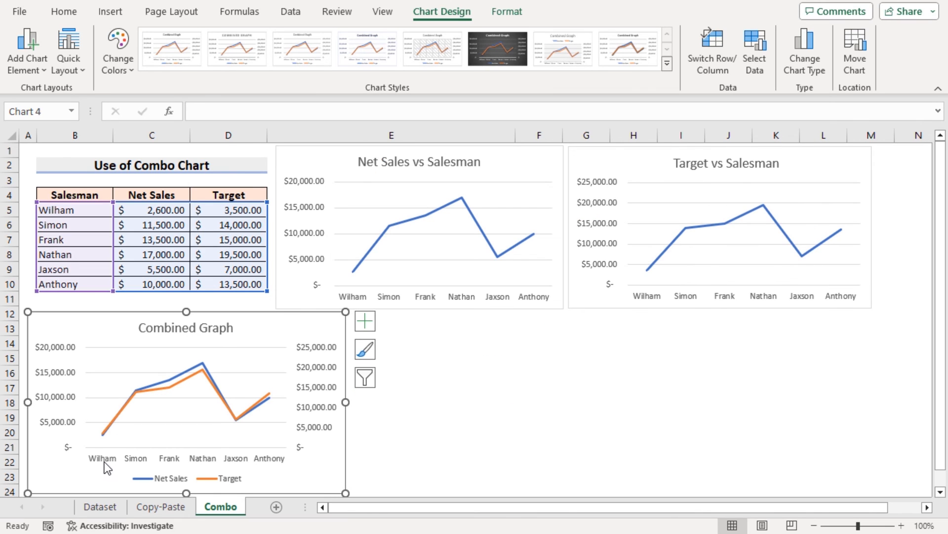
pyautogui.moveTo(307, 406)
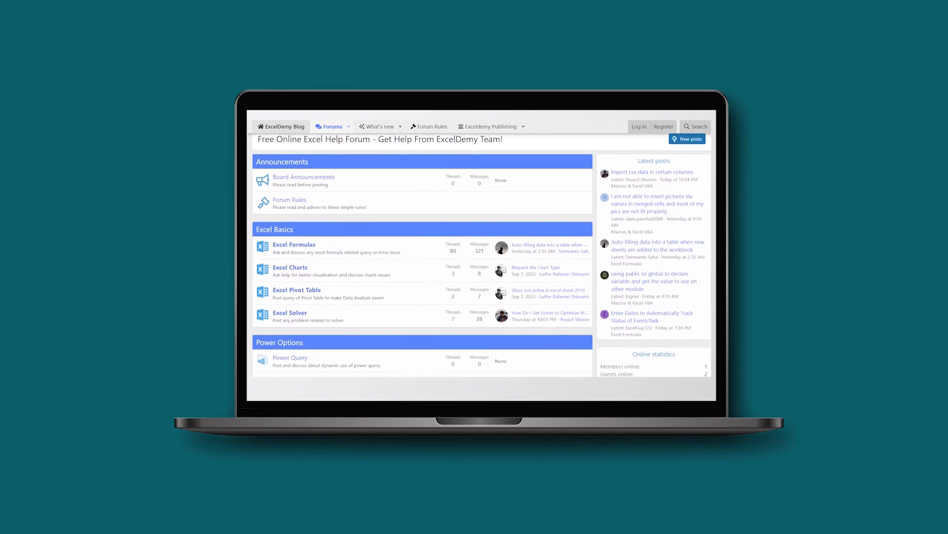
pyautogui.scroll(-3)
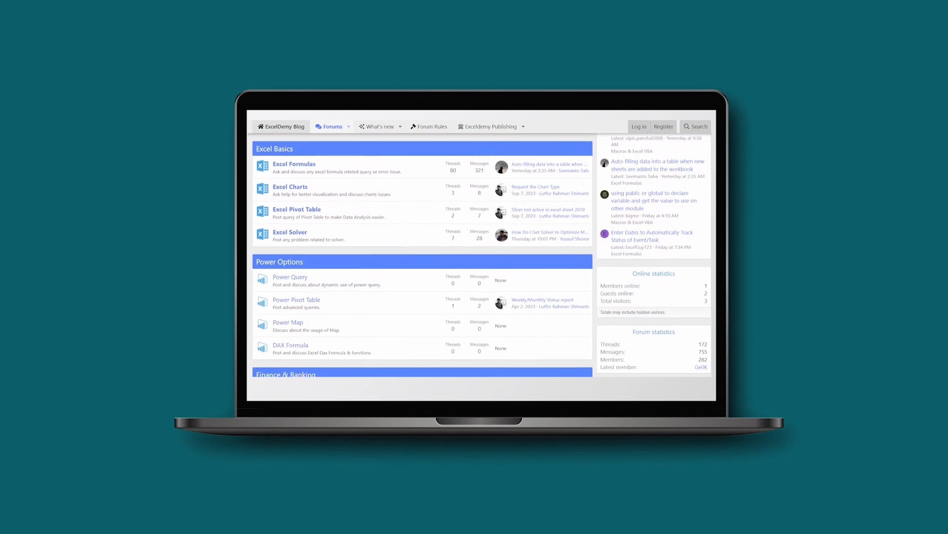
pyautogui.scroll(-3)
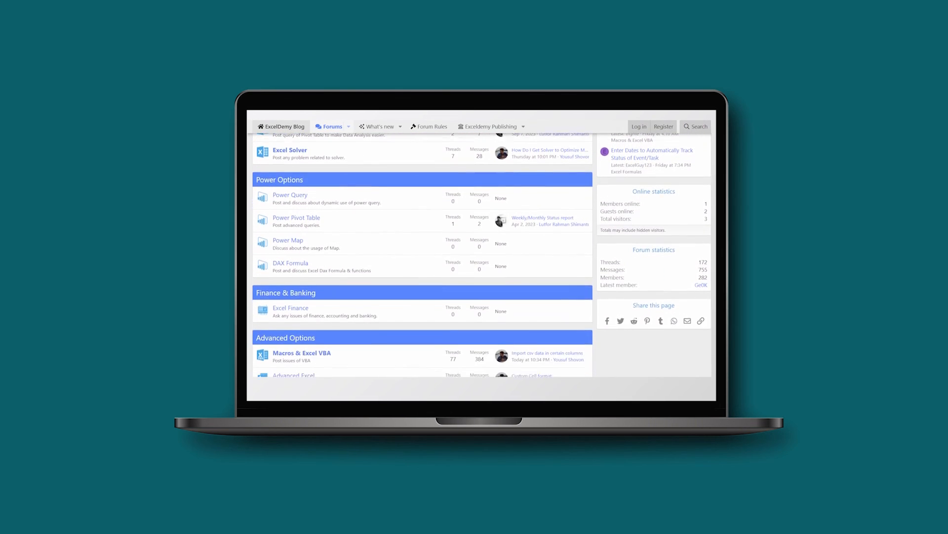